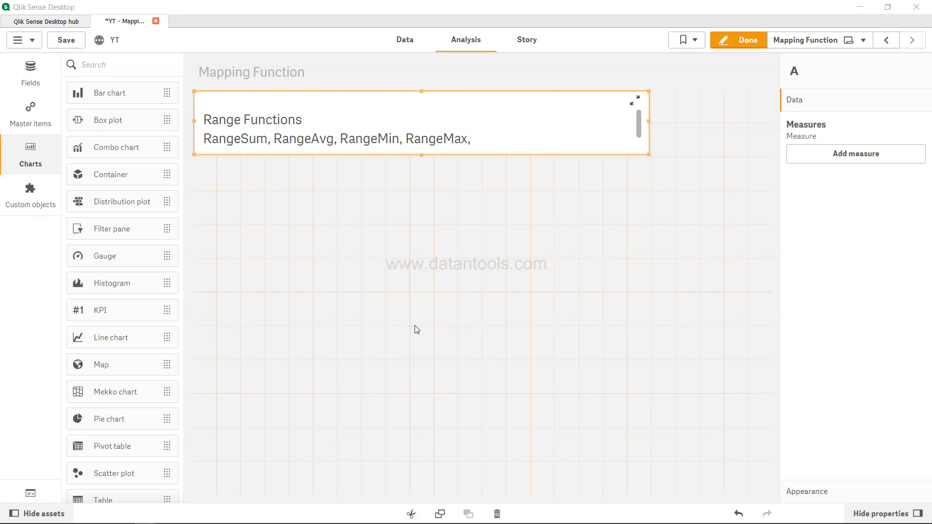
{"action": "mouse_move", "coordinate": [273, 131]}
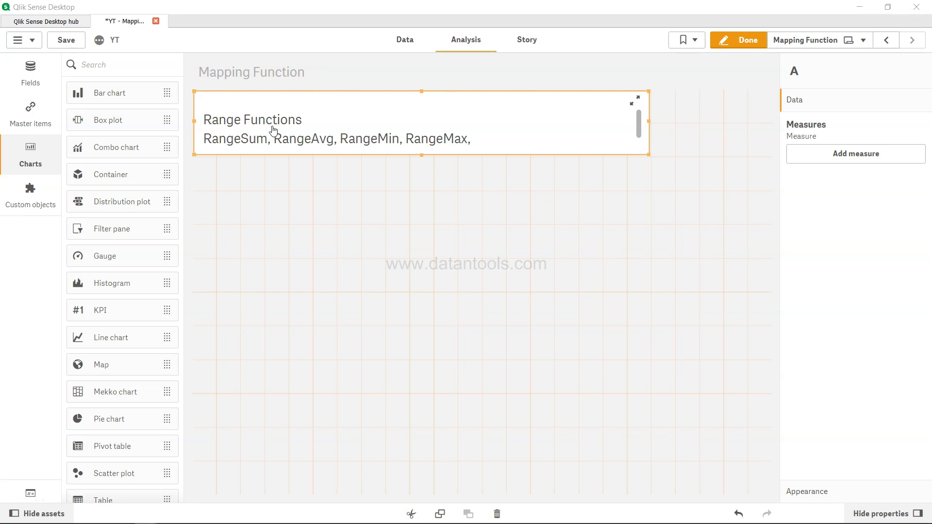
{"action": "mouse_move", "coordinate": [328, 147]}
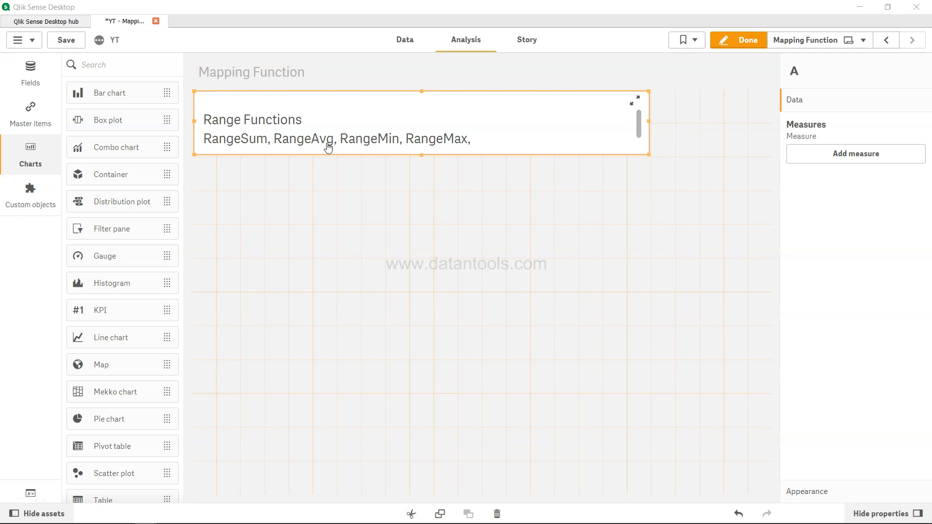
{"action": "mouse_move", "coordinate": [252, 150]}
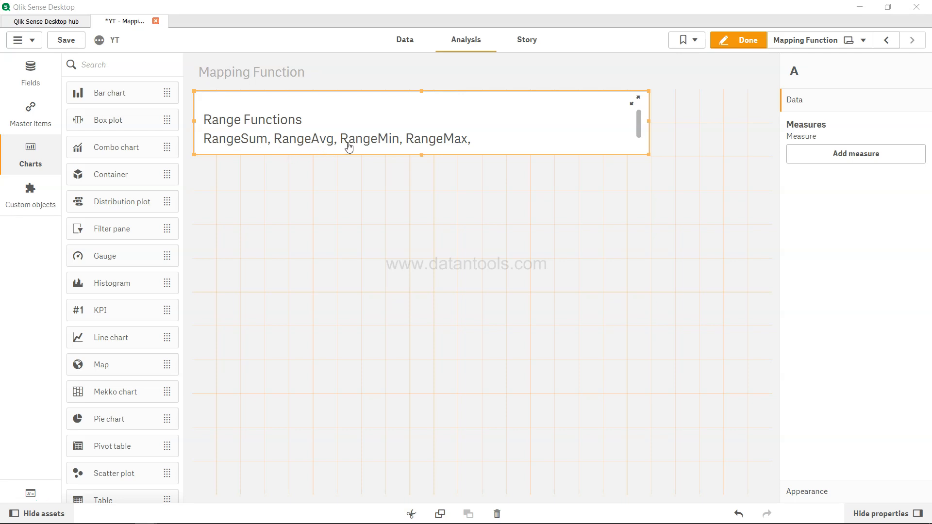
{"action": "mouse_move", "coordinate": [439, 149]}
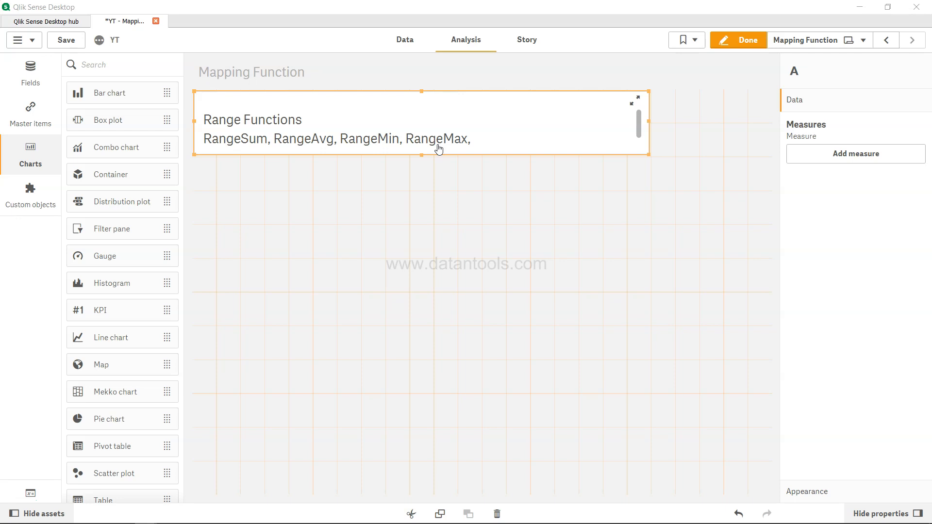
{"action": "mouse_move", "coordinate": [460, 170]}
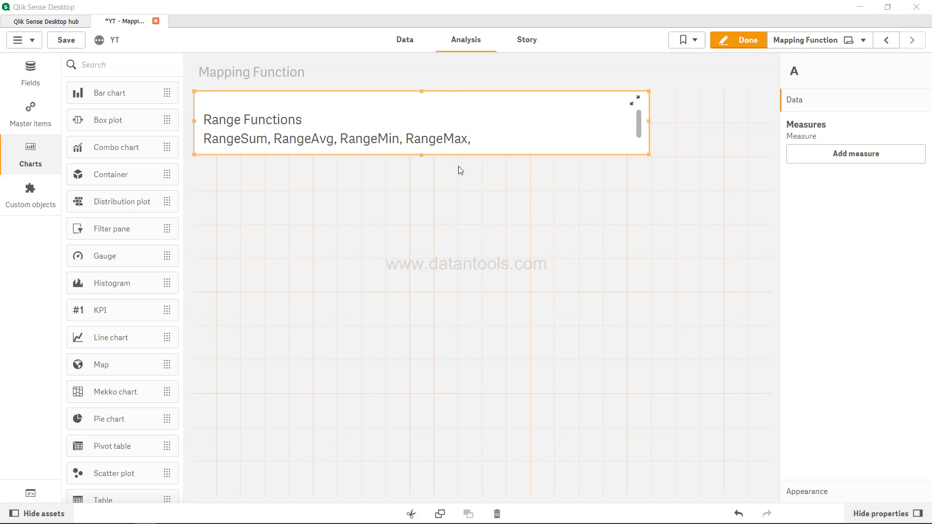
{"action": "mouse_move", "coordinate": [406, 41]}
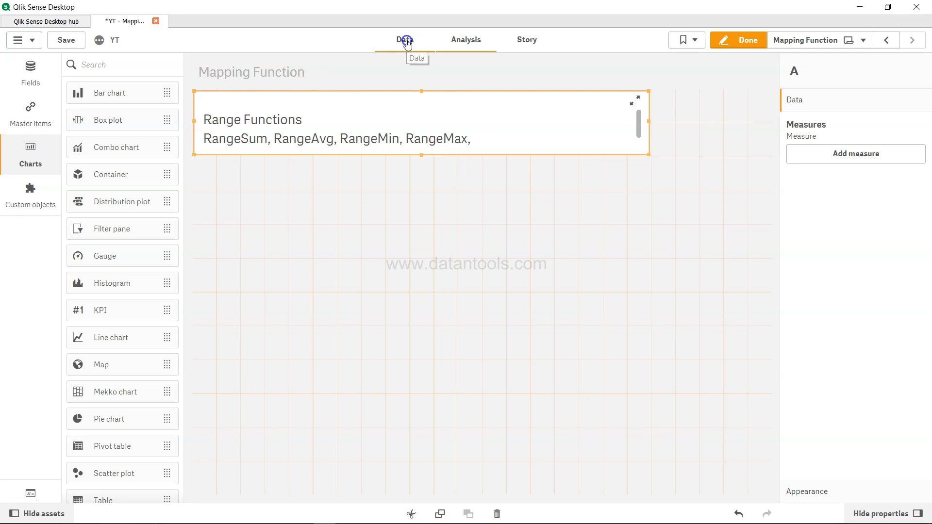
Switch to the Data load editor and review the RangeTab3 inline rows of Field1, Field2, Field3
{"action": "left_click", "coordinate": [405, 39]}
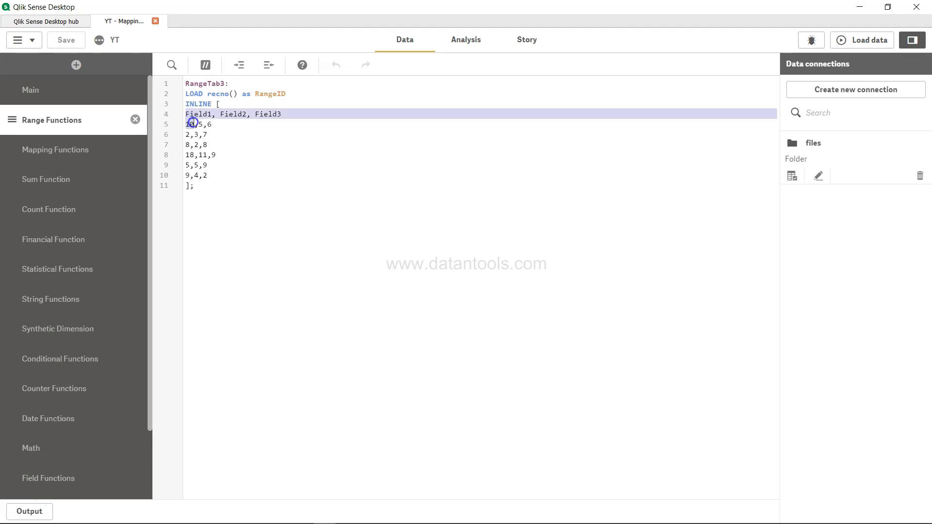
{"action": "left_click_drag", "start_coordinate": [188, 113], "coordinate": [220, 175]}
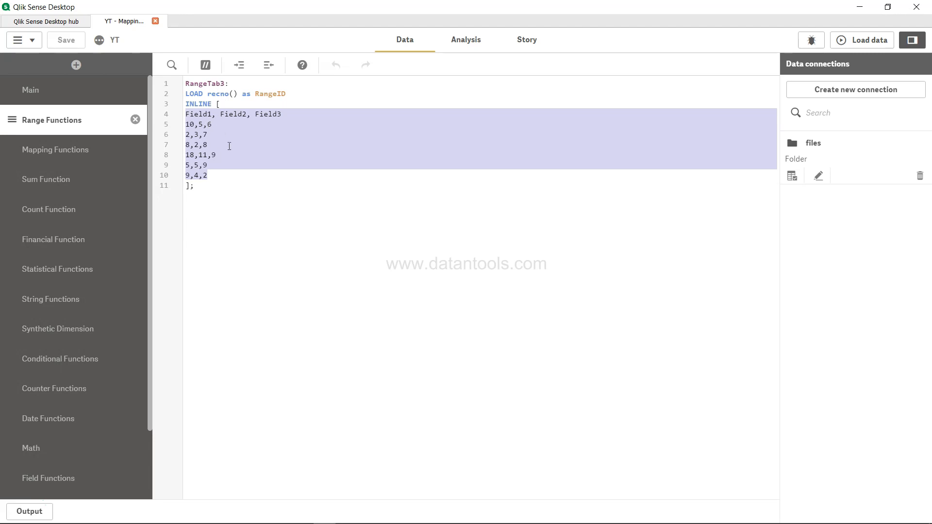
{"action": "left_click", "coordinate": [191, 134]}
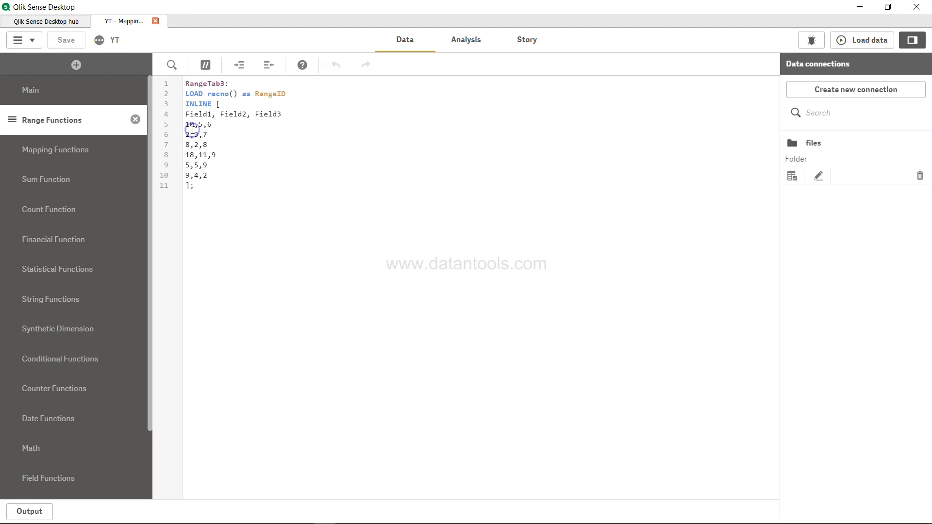
{"action": "left_click_drag", "start_coordinate": [186, 124], "coordinate": [210, 125]}
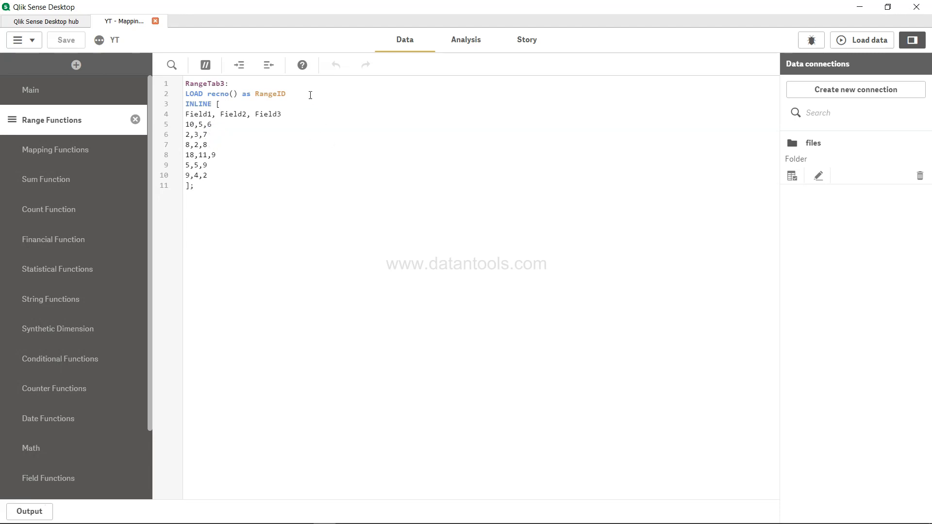
Append ', RangeAvg(Field1,Field2,Field3) as Range_avg' after RangeID in the LOAD statement
{"action": "type", "text": ","}
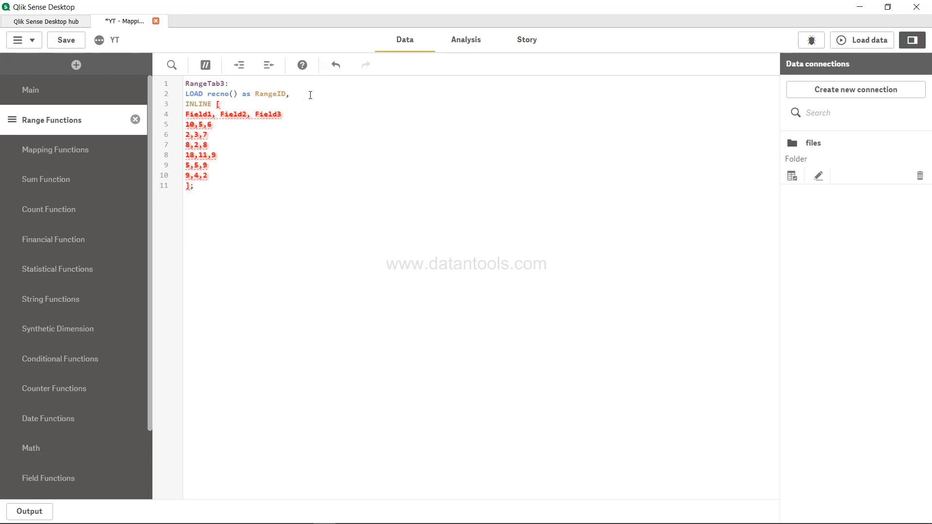
{"action": "type", "text": "Rang"}
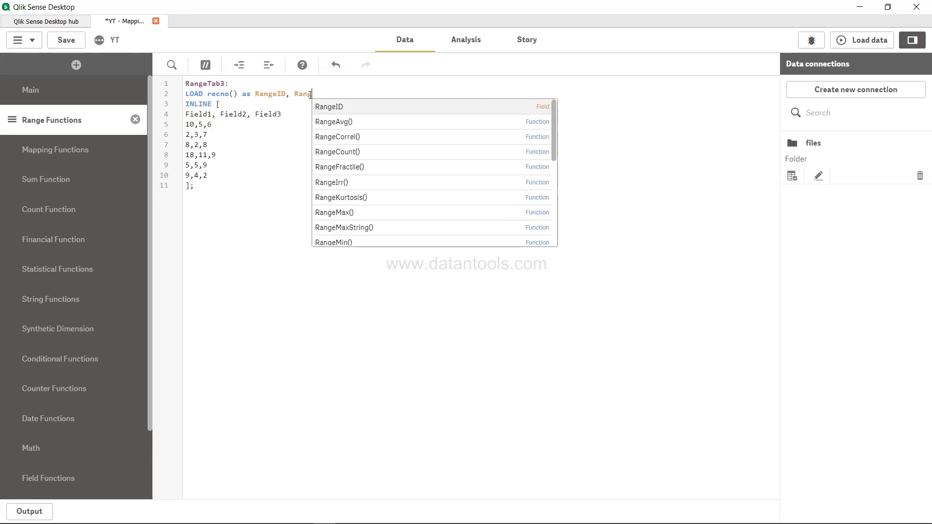
{"action": "left_click", "coordinate": [334, 123]}
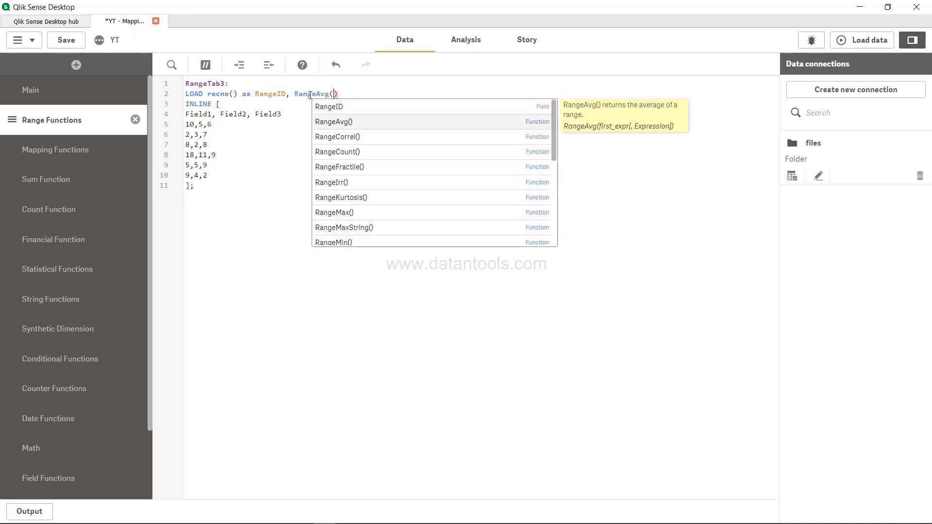
{"action": "type", "text": "Field1"}
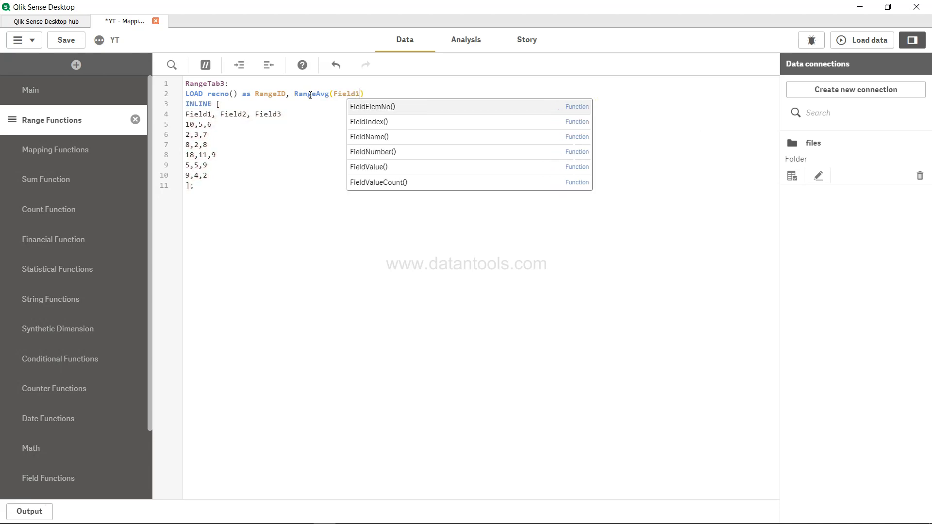
{"action": "type", "text": ",Field2,Field"}
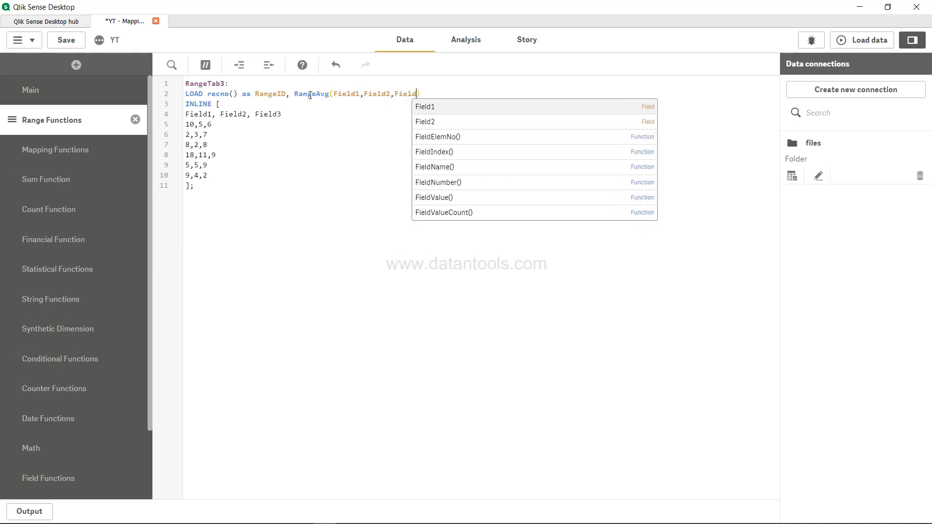
{"action": "type", "text": "3) as"}
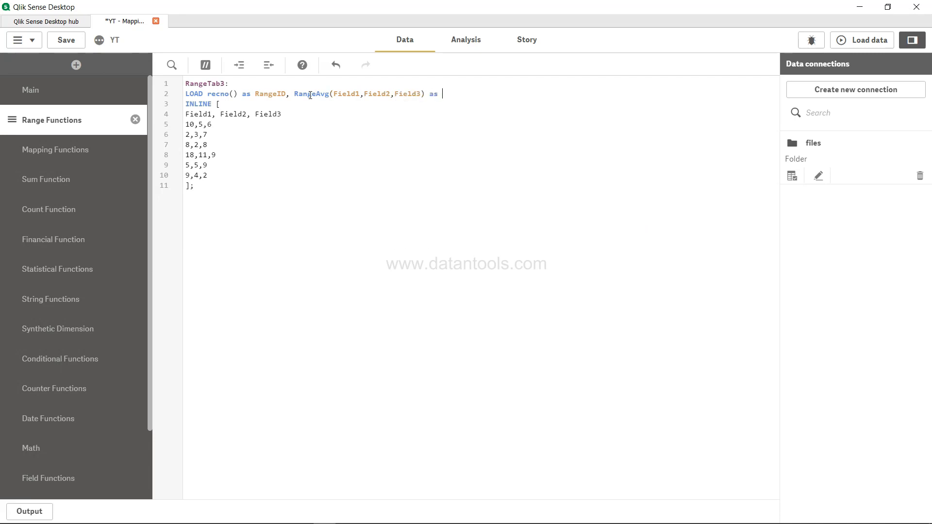
{"action": "type", "text": "Range_av"}
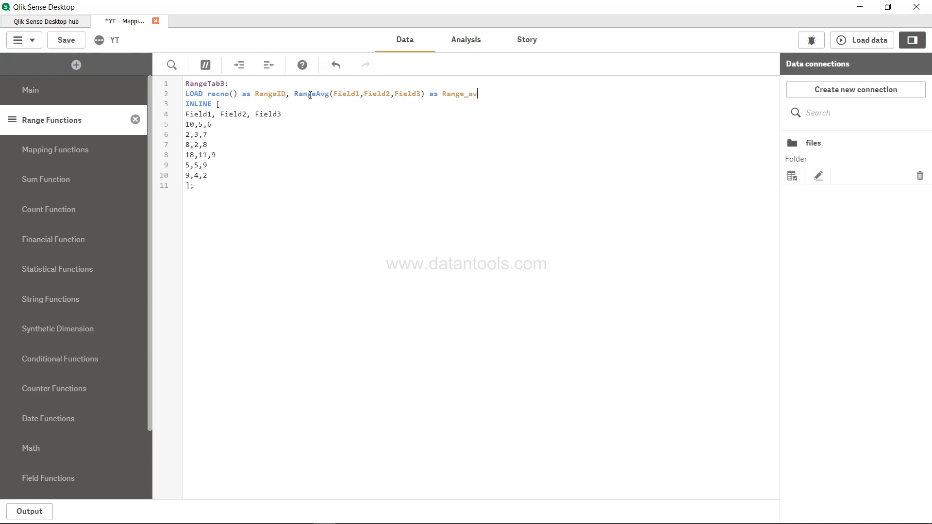
{"action": "type", "text": "g"}
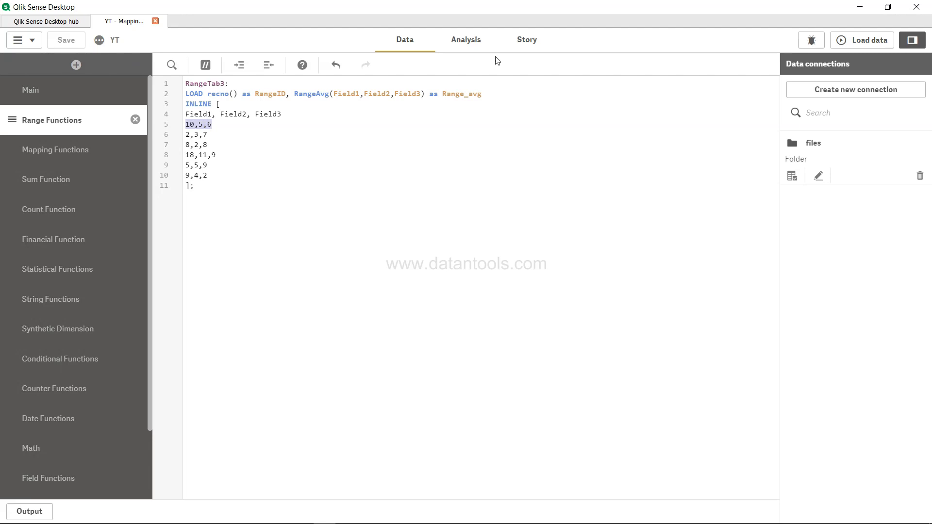
Build a table on the sheet with RangeID as its first dimension column
{"action": "left_click", "coordinate": [868, 40]}
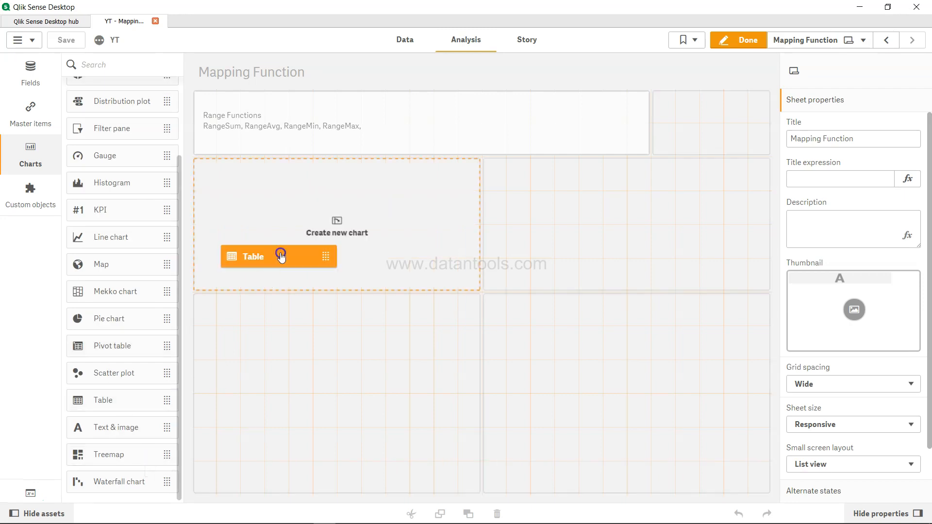
{"action": "left_click", "coordinate": [281, 256]}
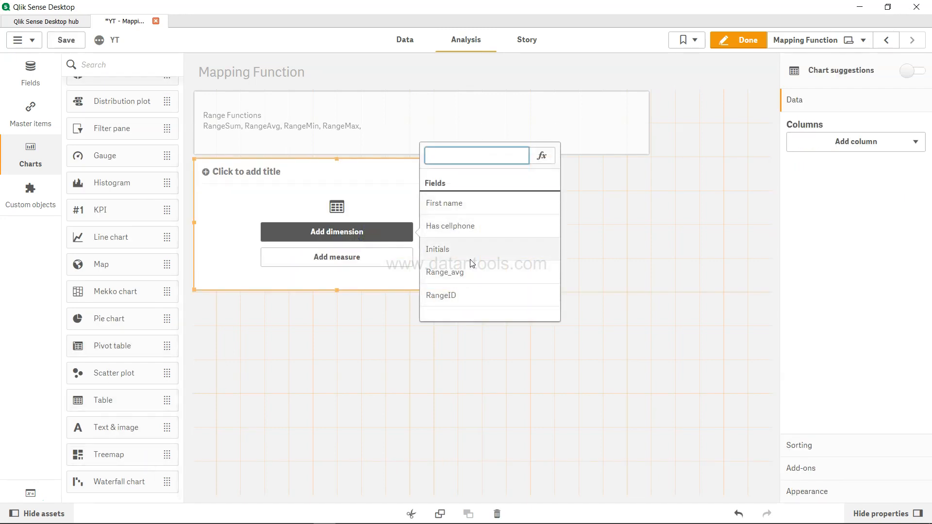
{"action": "left_click", "coordinate": [440, 296]}
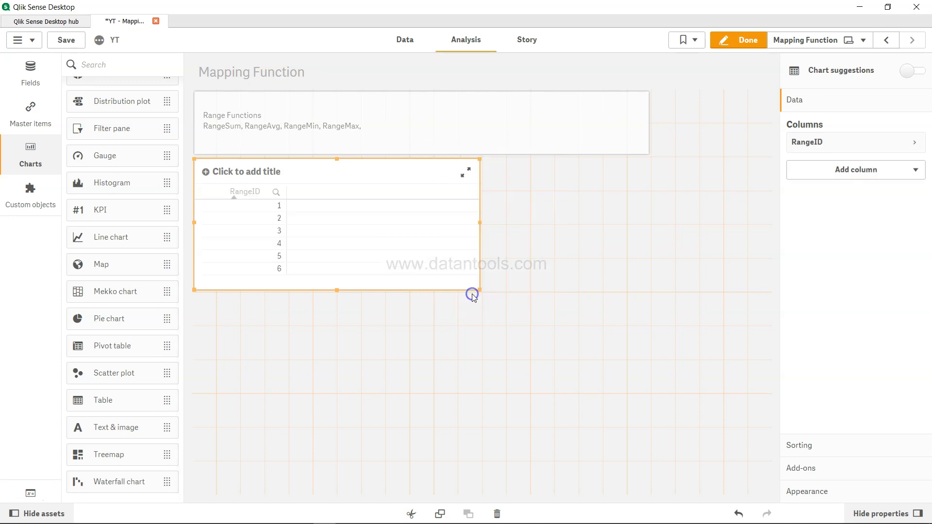
Add Range_avg as a second dimension column, then return to the load script
{"action": "left_click", "coordinate": [857, 169]}
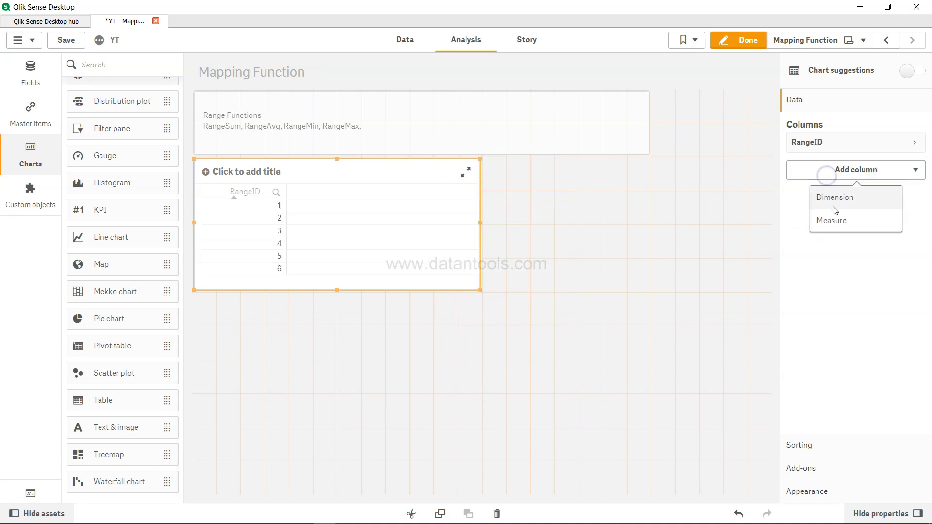
{"action": "left_click", "coordinate": [835, 197]}
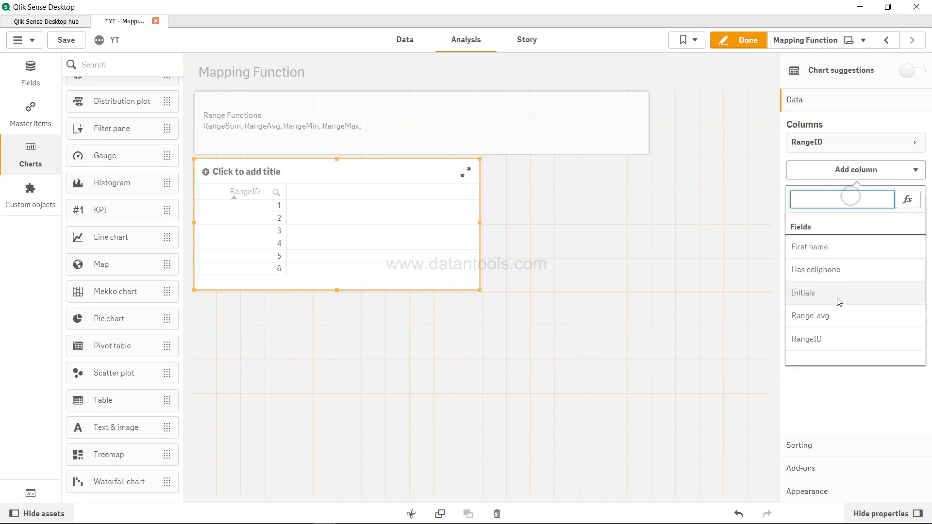
{"action": "left_click", "coordinate": [810, 316]}
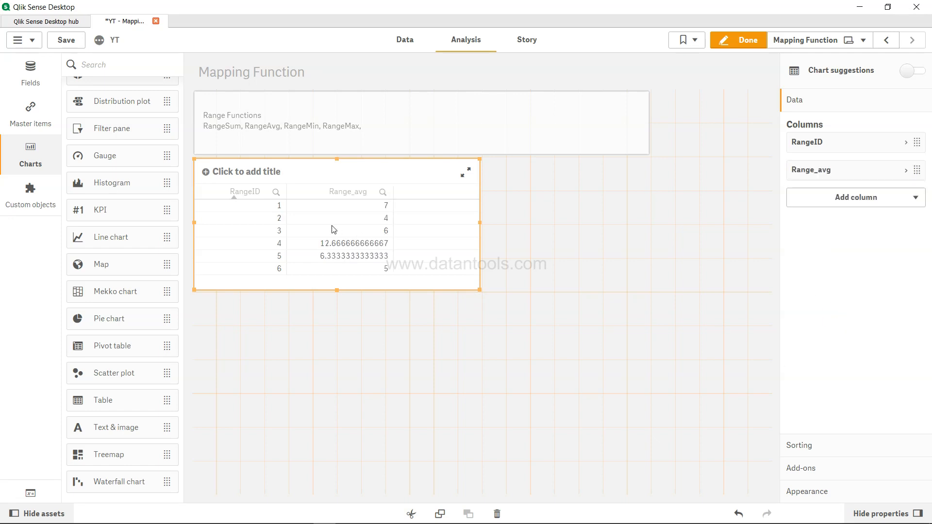
{"action": "mouse_move", "coordinate": [385, 208]}
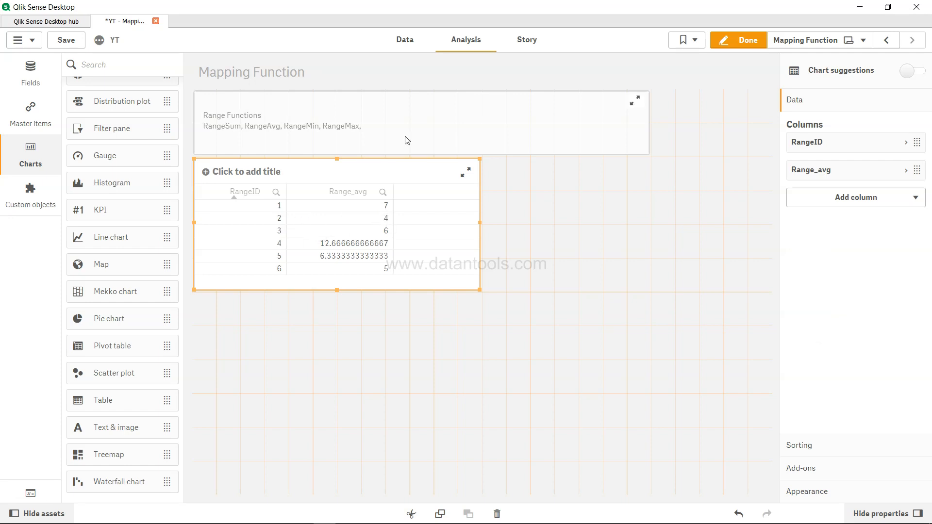
{"action": "left_click", "coordinate": [405, 38]}
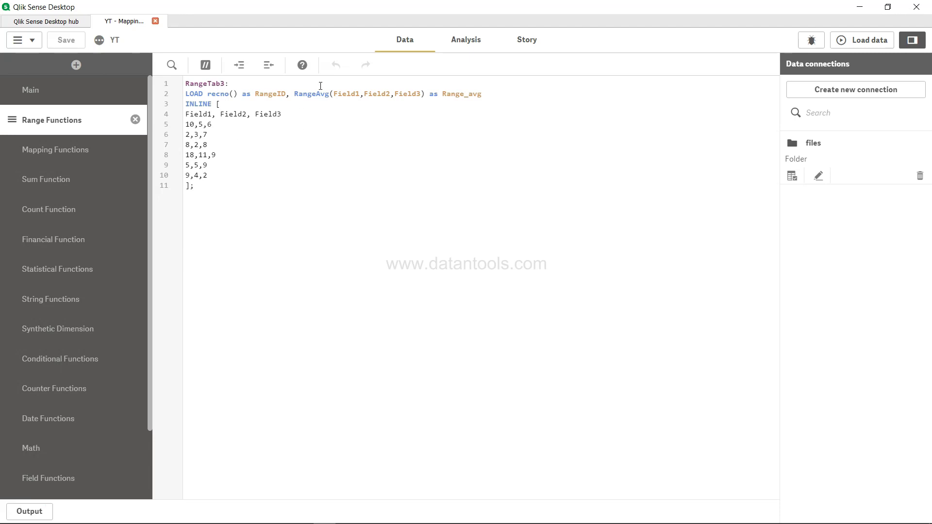
Append ', RangeMin(Field1,Field2,Field3) as Range_Min' after Range_avg and reload the data
{"action": "left_click_drag", "start_coordinate": [293, 94], "coordinate": [420, 94]}
{"action": "type", "text": ","}
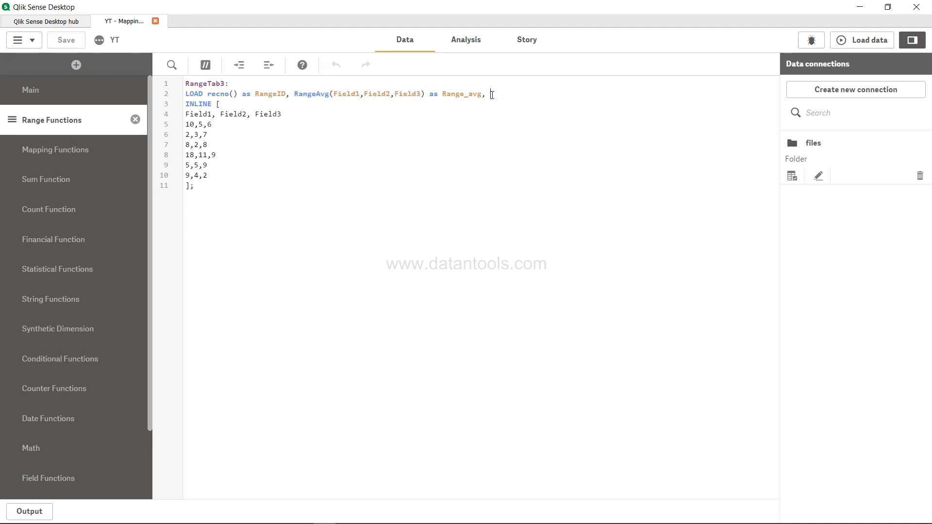
{"action": "type", "text": "RangeMin(Field1"}
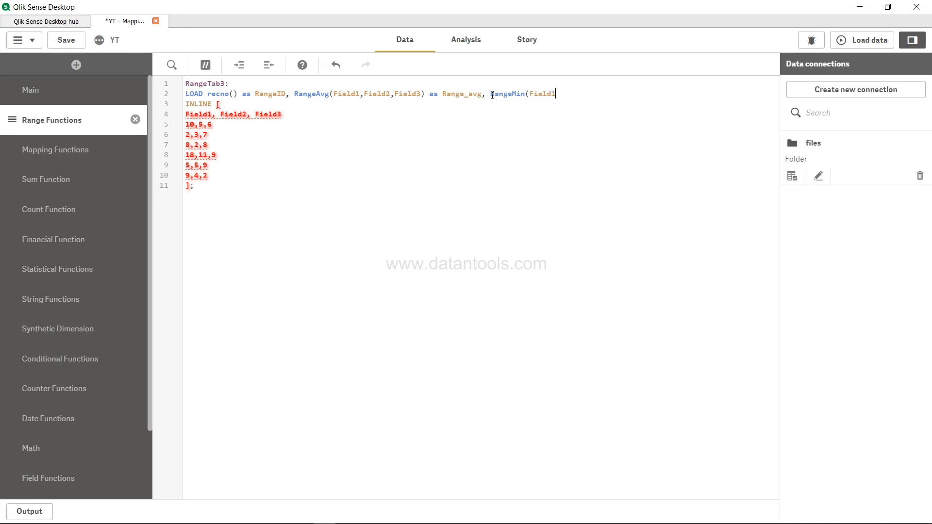
{"action": "type", "text": ",Field2,Field3) as Range_"}
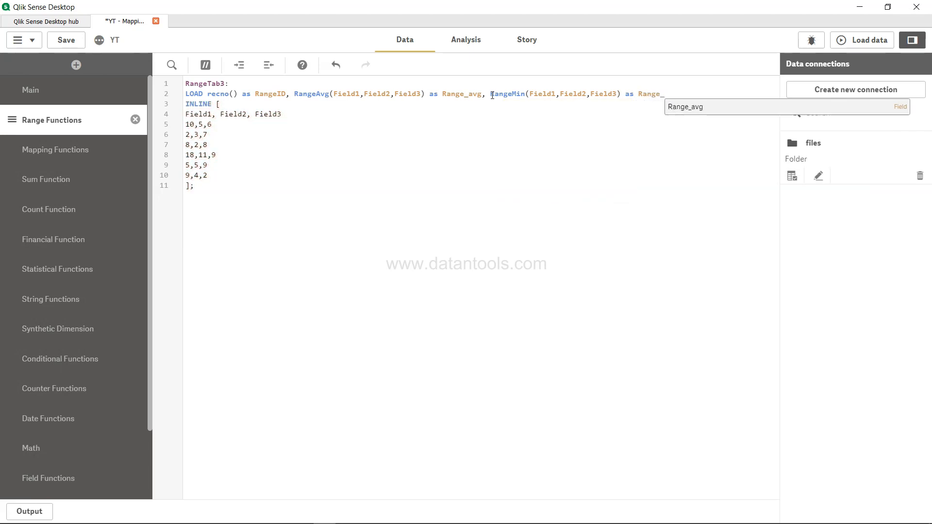
{"action": "type", "text": "Min"}
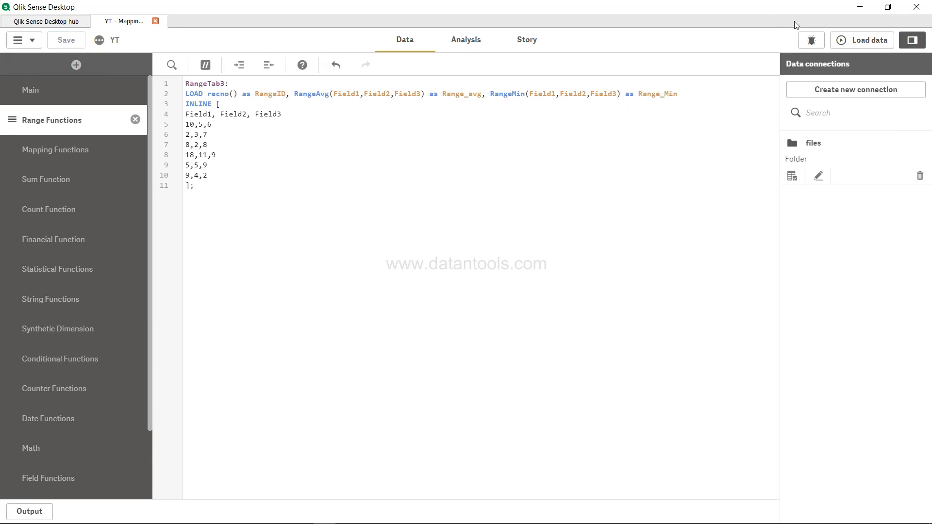
{"action": "left_click", "coordinate": [868, 39]}
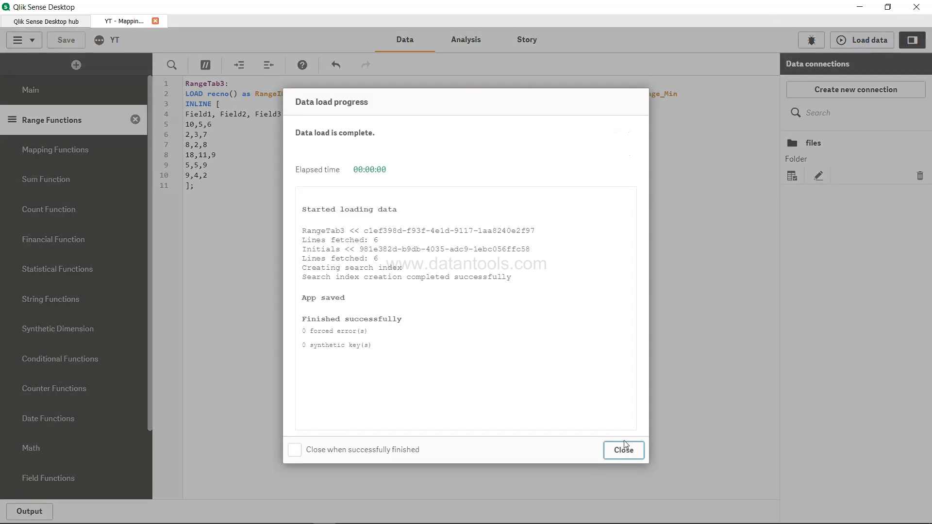
Dismiss the load report, add Range_Min as a third table column, and reopen the load script
{"action": "left_click", "coordinate": [624, 451]}
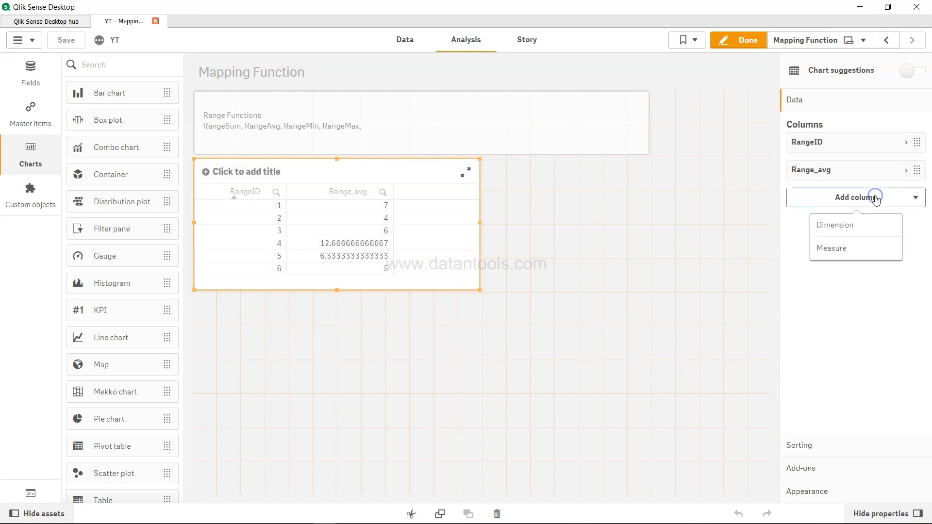
{"action": "left_click", "coordinate": [835, 225]}
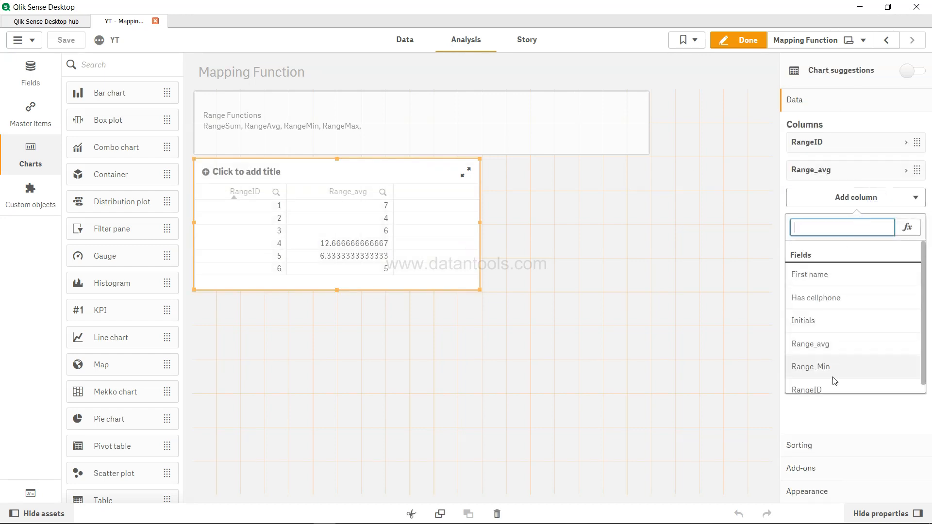
{"action": "left_click", "coordinate": [810, 367]}
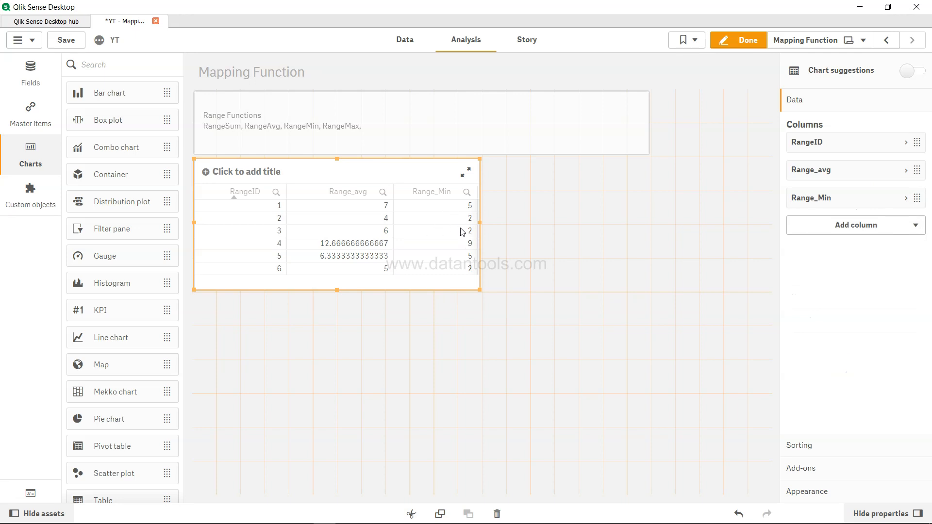
{"action": "mouse_move", "coordinate": [288, 206]}
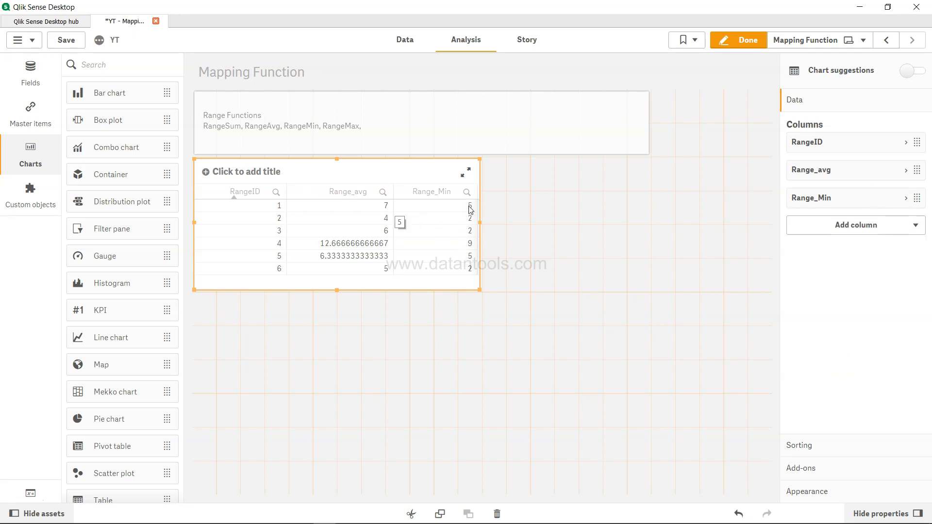
{"action": "left_click", "coordinate": [404, 39]}
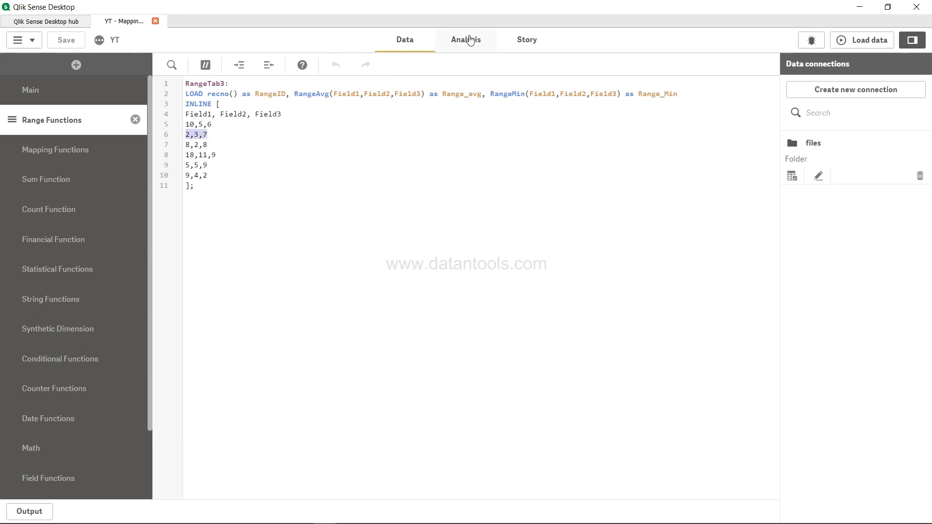
{"action": "left_click", "coordinate": [466, 39]}
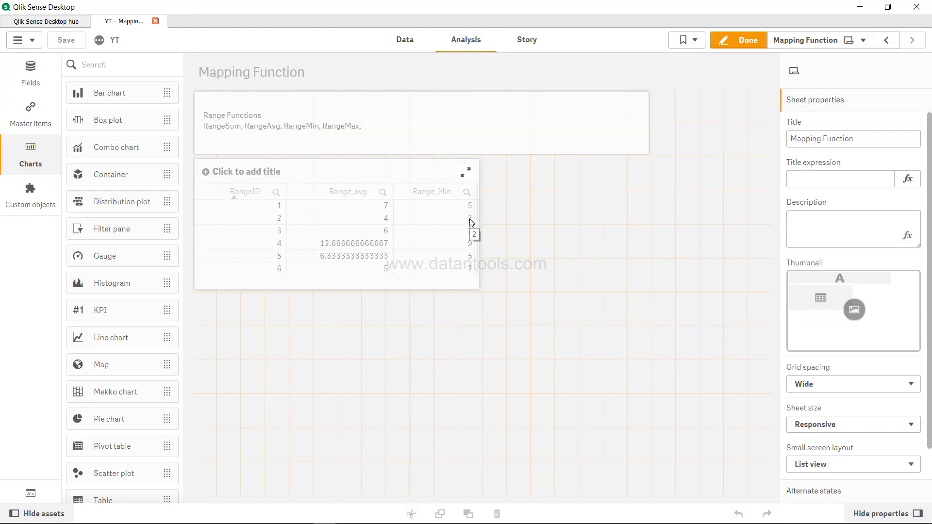
{"action": "mouse_move", "coordinate": [324, 142]}
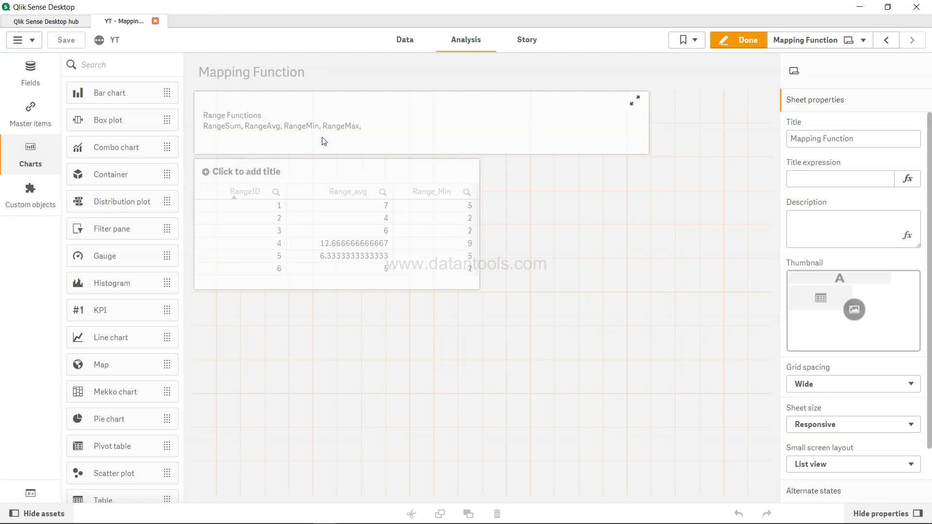
{"action": "mouse_move", "coordinate": [240, 134]}
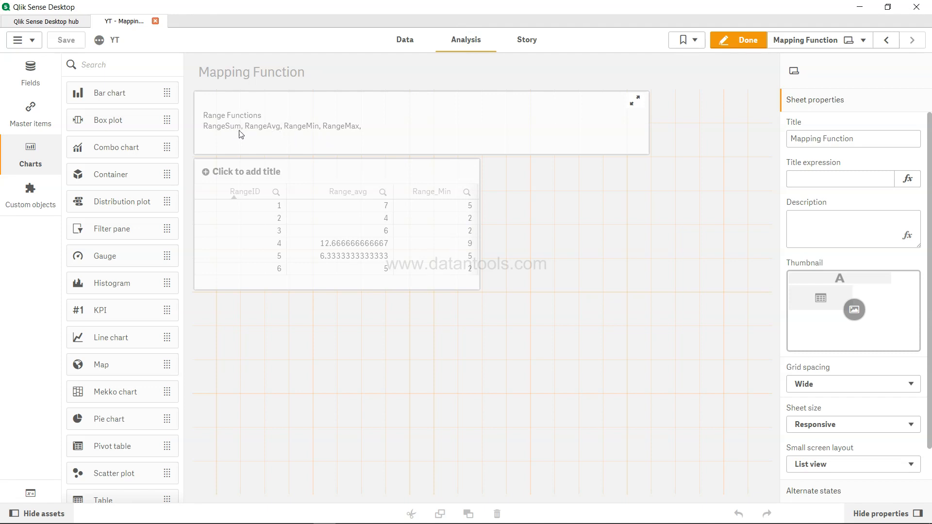
{"action": "mouse_move", "coordinate": [404, 77]}
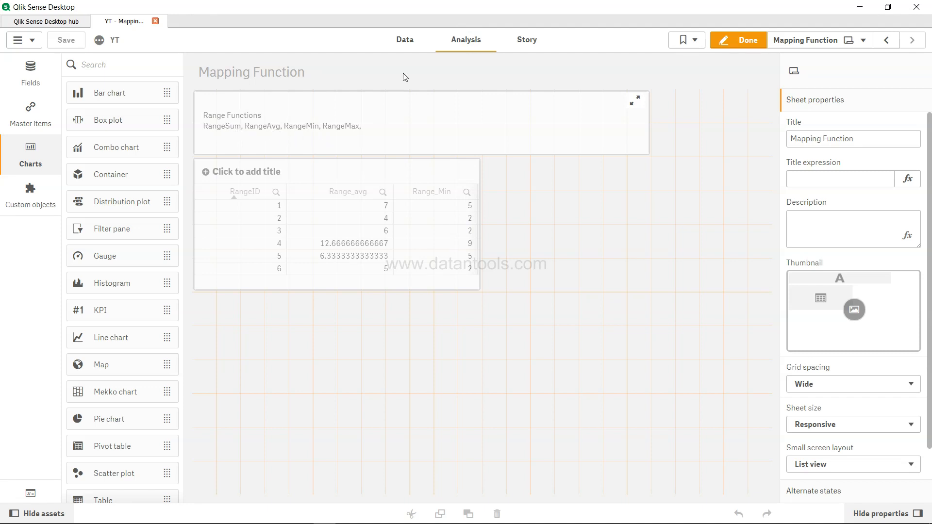
{"action": "left_click", "coordinate": [404, 39]}
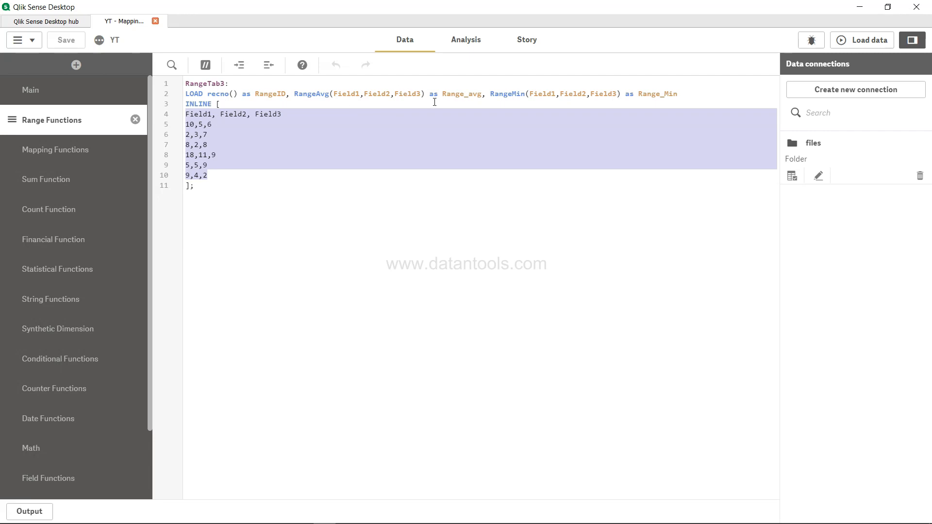
Show the sheet with the RangeID, Range_avg, Range_Min table
{"action": "left_click", "coordinate": [466, 39]}
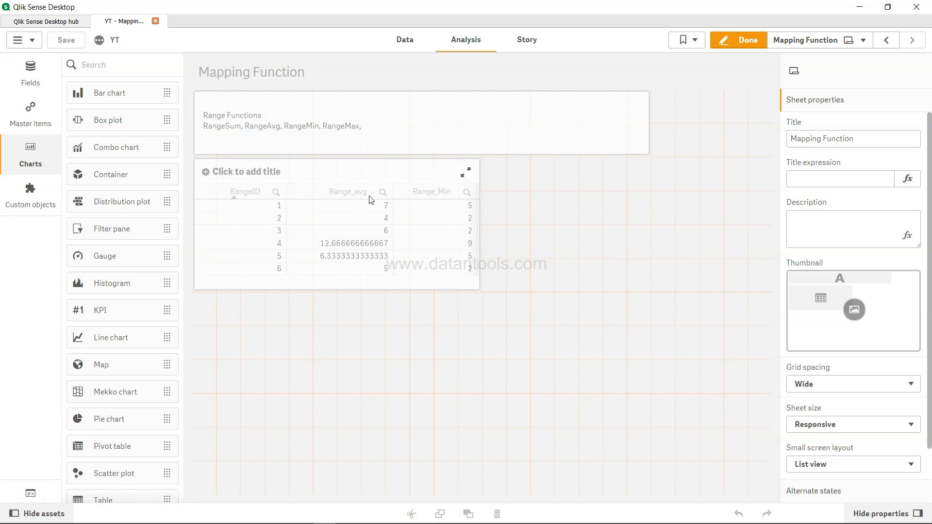
{"action": "mouse_move", "coordinate": [361, 204]}
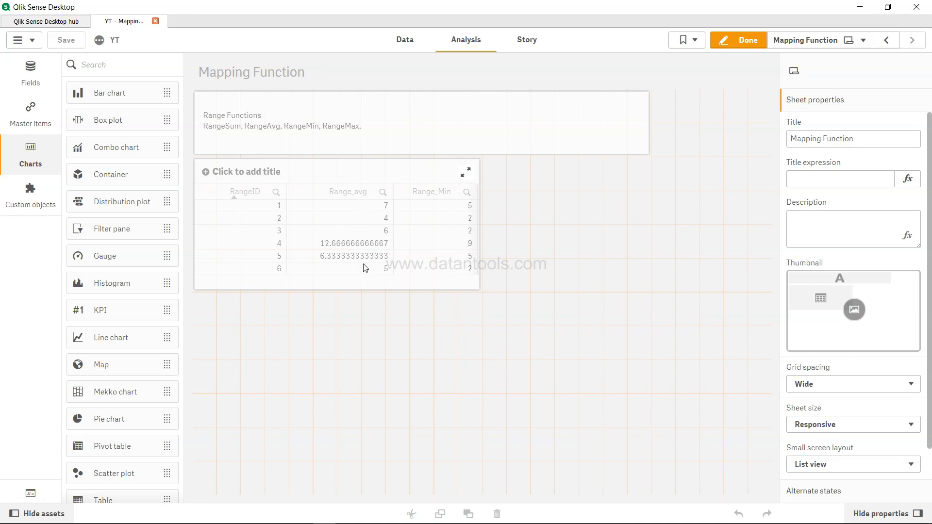
{"action": "mouse_move", "coordinate": [376, 208]}
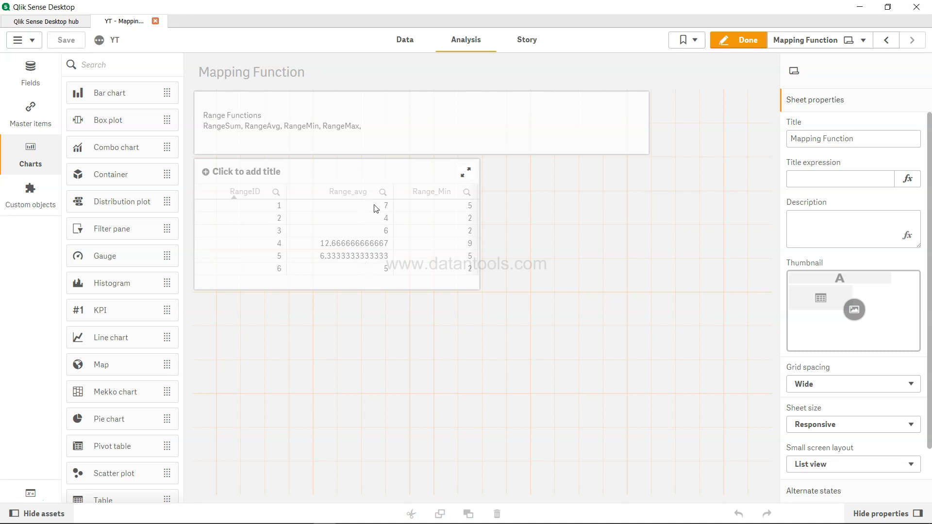
{"action": "mouse_move", "coordinate": [380, 231]}
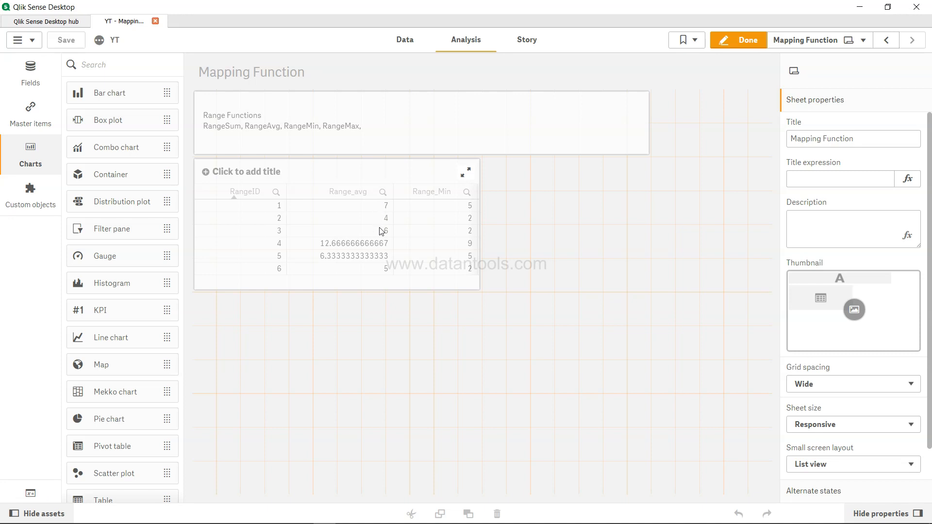
{"action": "mouse_move", "coordinate": [381, 248]}
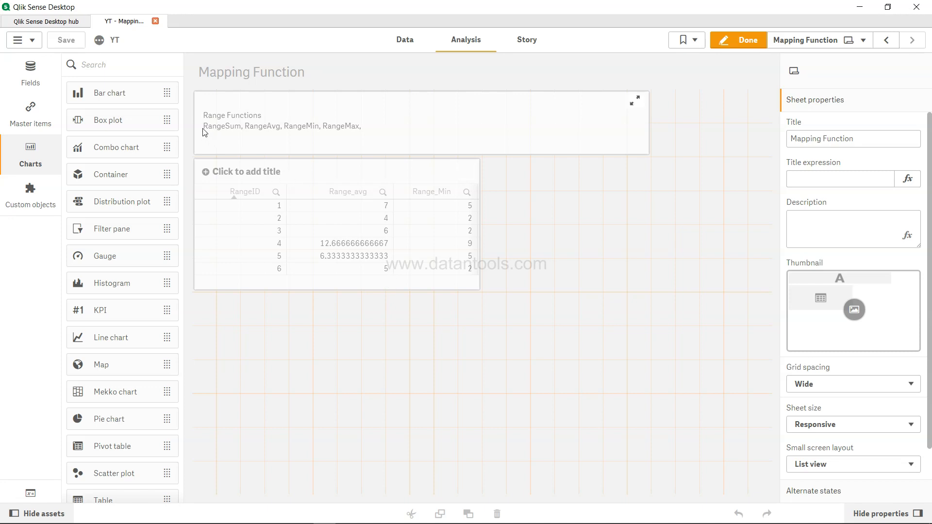
{"action": "mouse_move", "coordinate": [330, 138]}
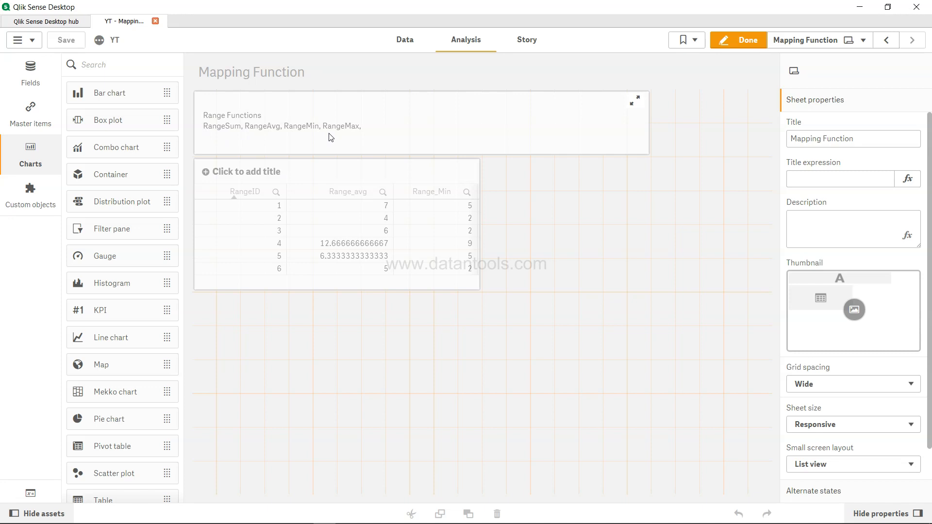